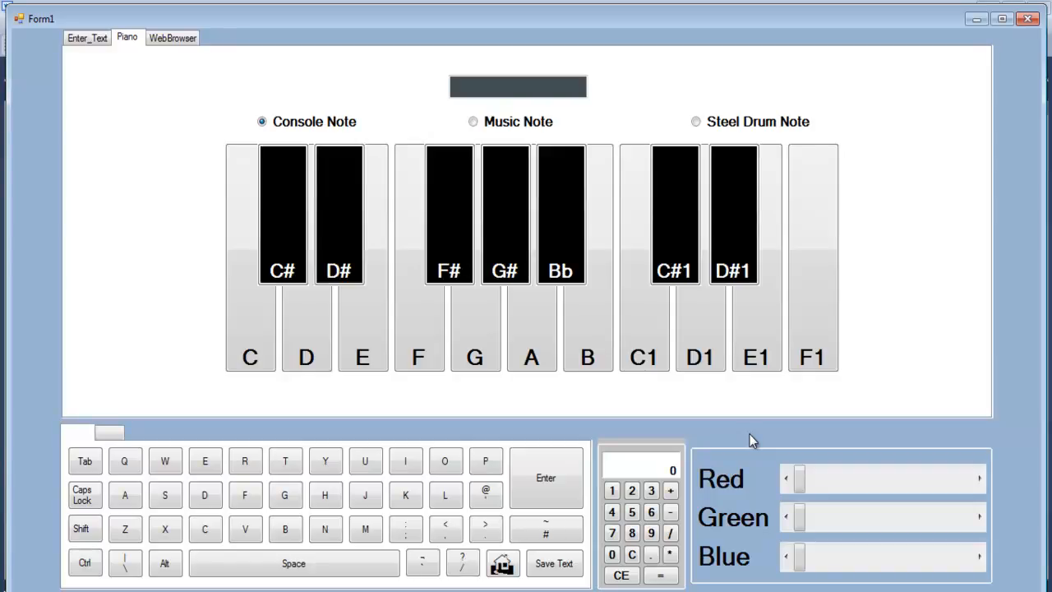
{"action": "mouse_move", "coordinate": [277, 148]}
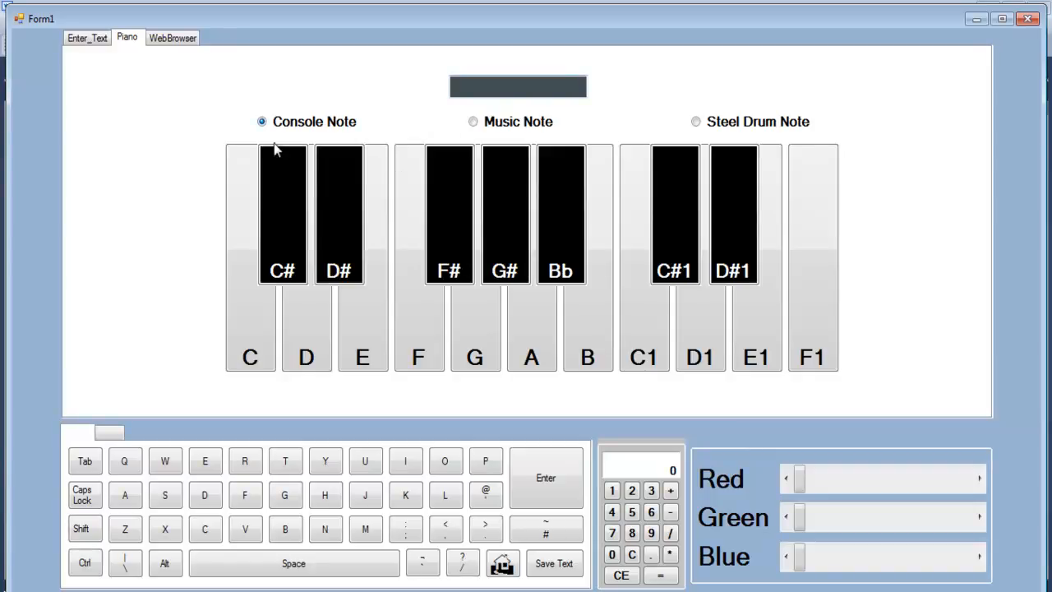
Step: Switch the piano to the Music Note sound and test it on the E1 key
{"action": "left_click", "coordinate": [474, 121]}
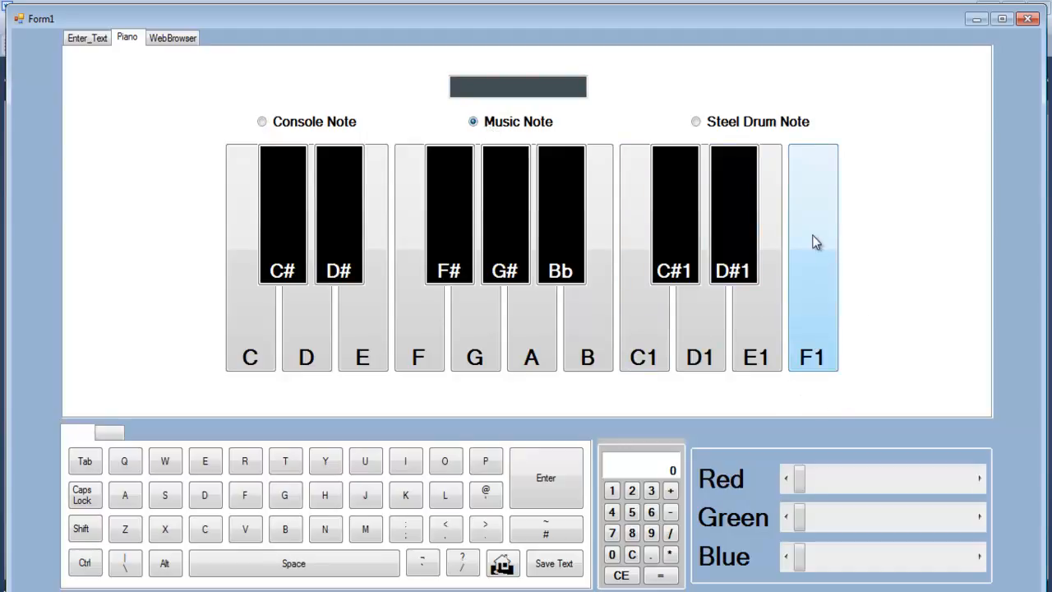
{"action": "left_click", "coordinate": [754, 357]}
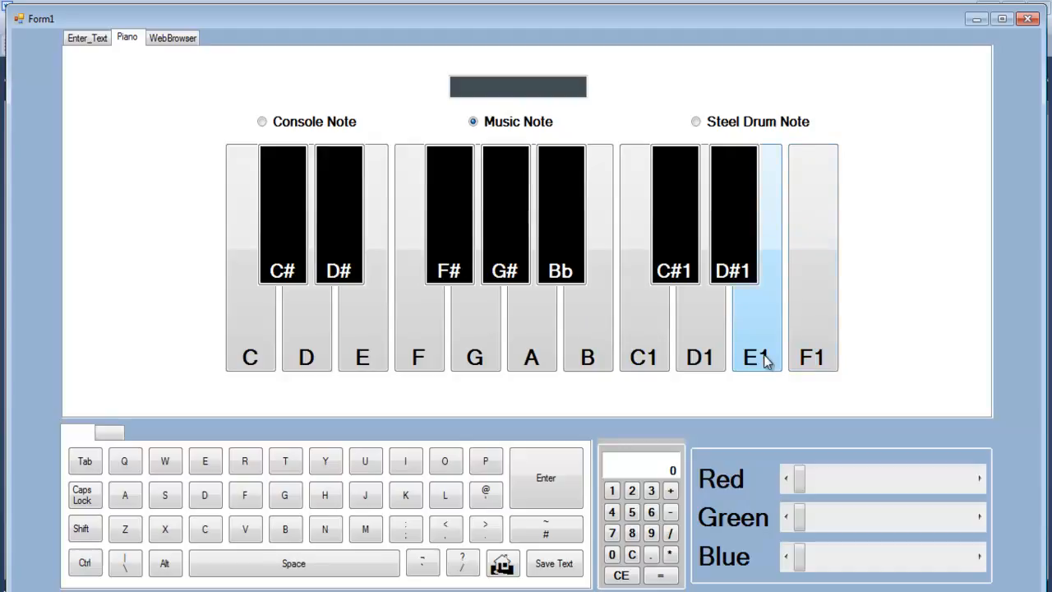
Step: On the Enter_Text page, write the melody E1 D# E1 D# E1 B D1 C1 A as six lines
{"action": "left_click", "coordinate": [86, 37]}
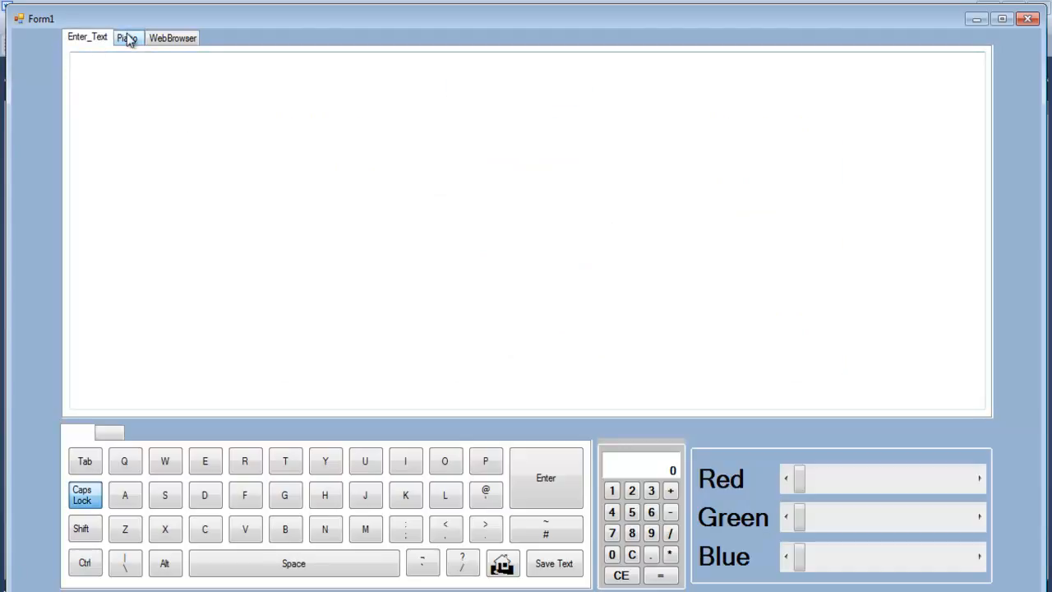
{"action": "left_click", "coordinate": [127, 38]}
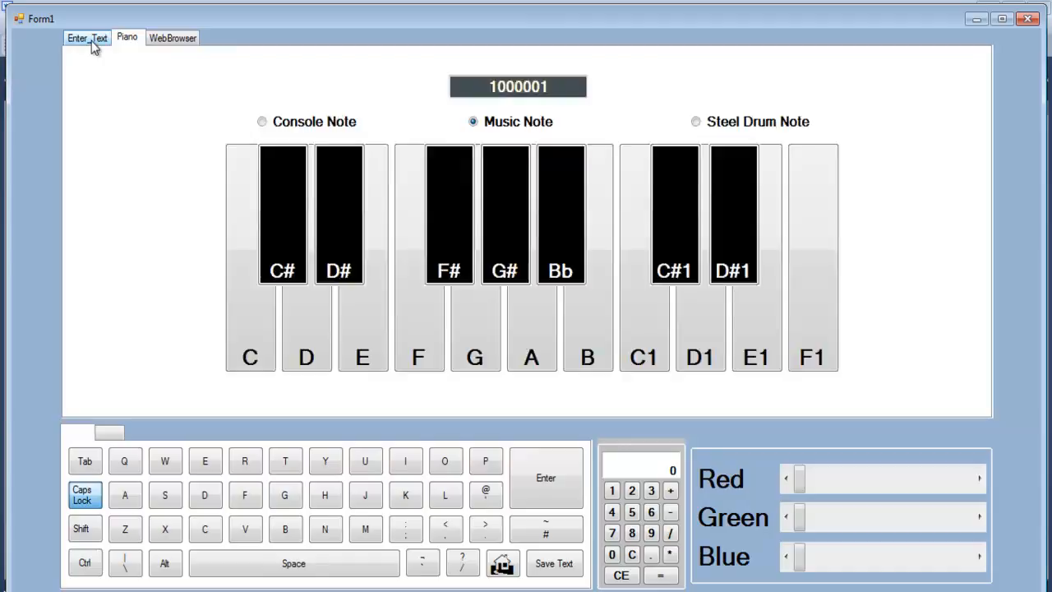
{"action": "left_click", "coordinate": [86, 38]}
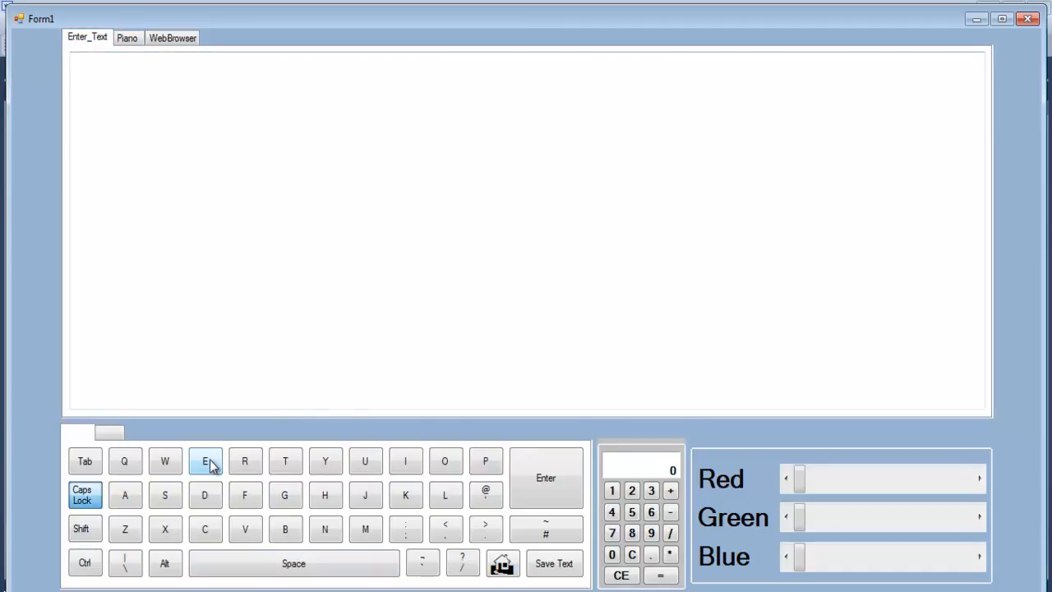
{"action": "left_click", "coordinate": [204, 460]}
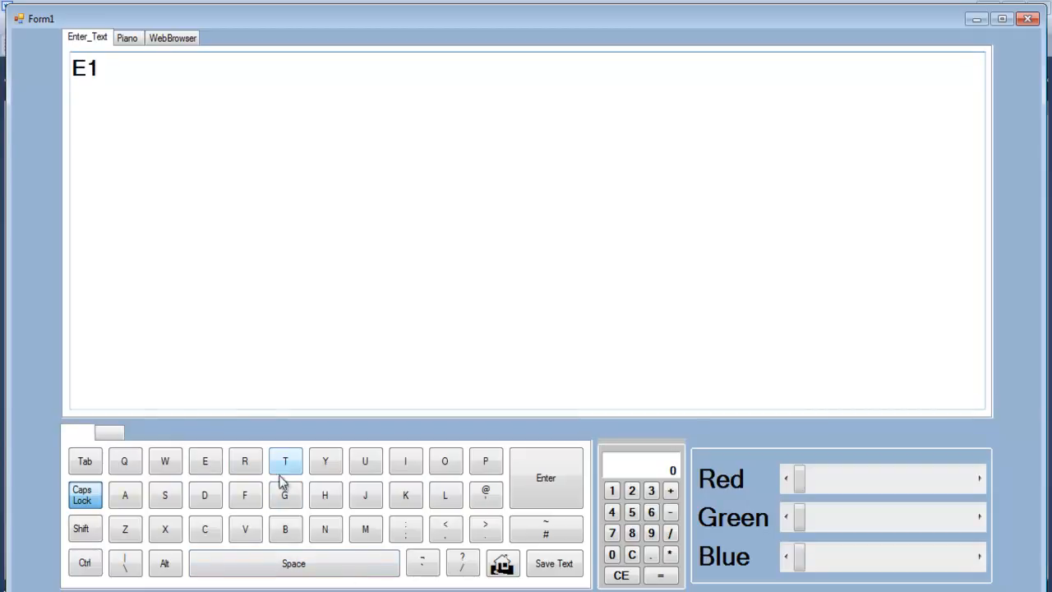
{"action": "left_click", "coordinate": [126, 38]}
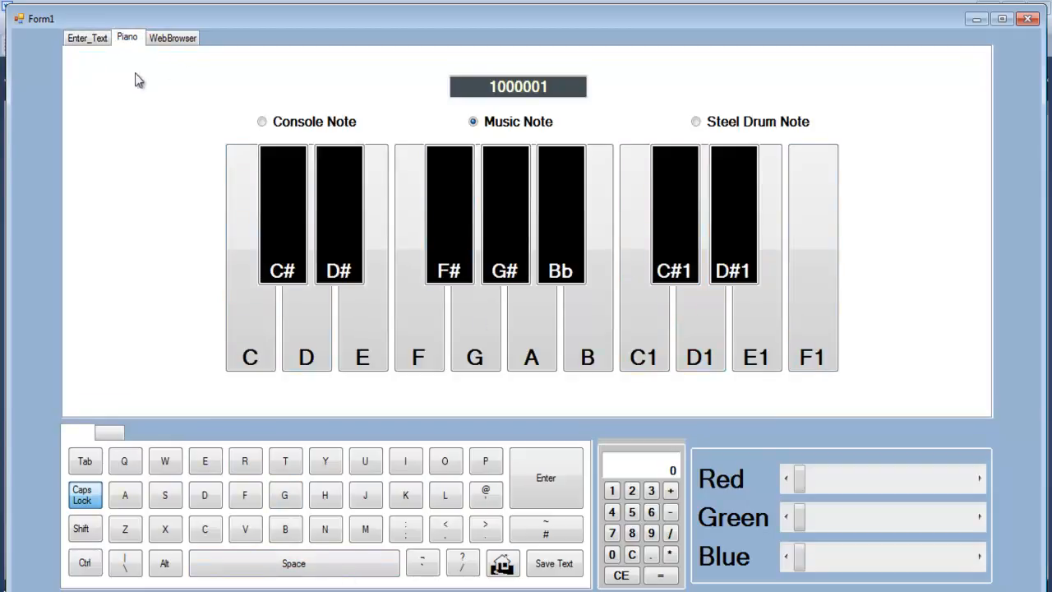
{"action": "left_click", "coordinate": [86, 37]}
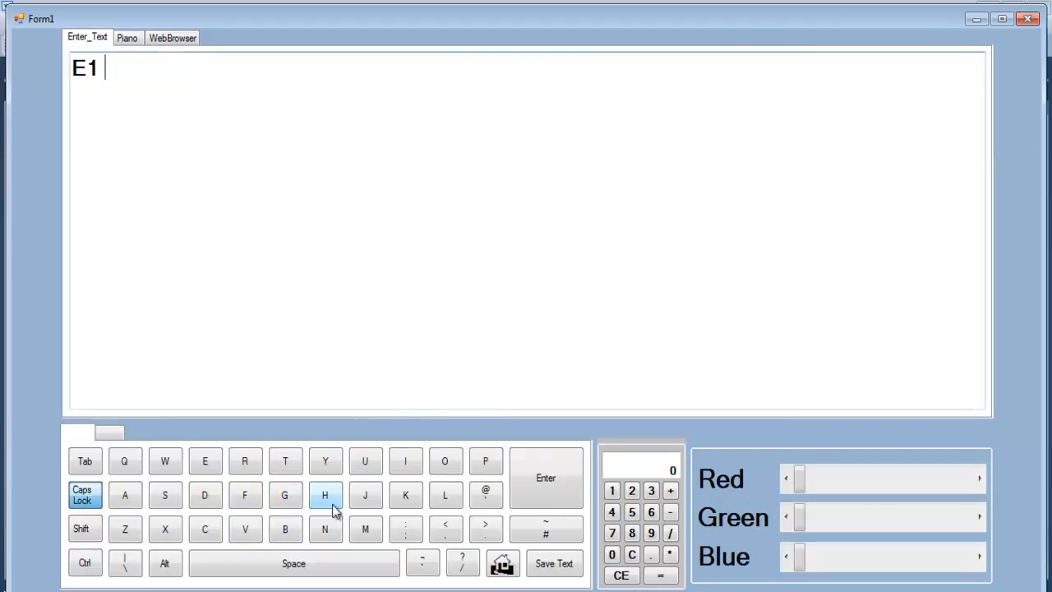
{"action": "left_click", "coordinate": [204, 495]}
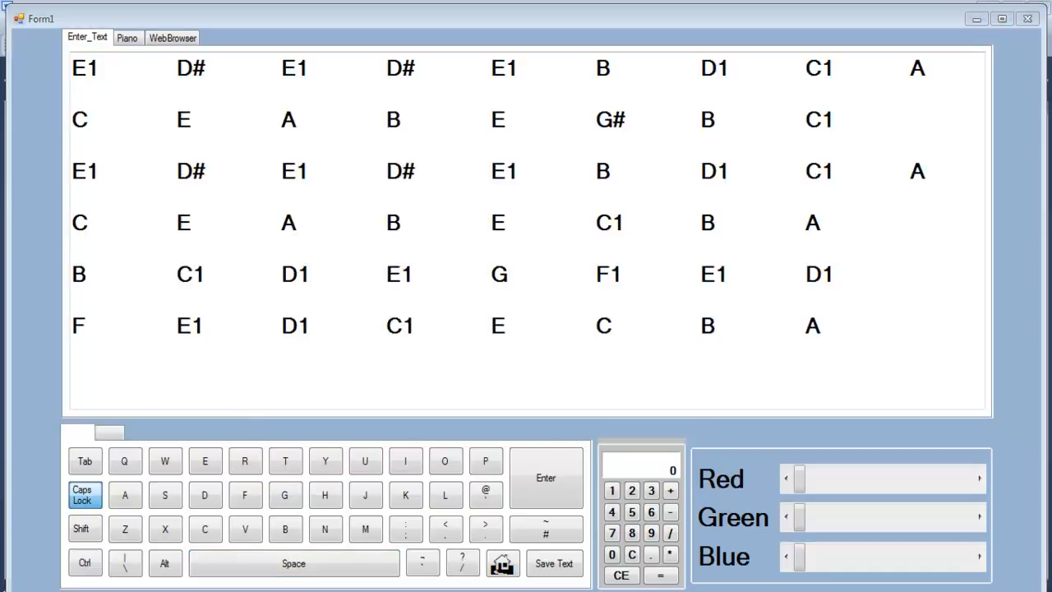
Step: On the Piano tab, play the opening notes D#1, E1, C1, A, G, A
{"action": "left_click", "coordinate": [126, 37]}
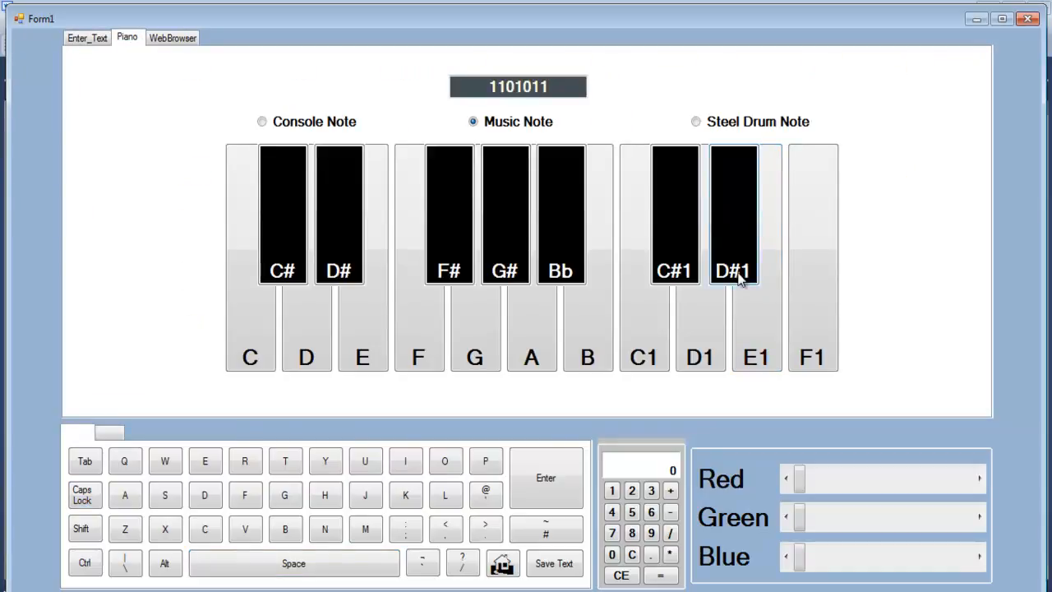
{"action": "left_click", "coordinate": [755, 356]}
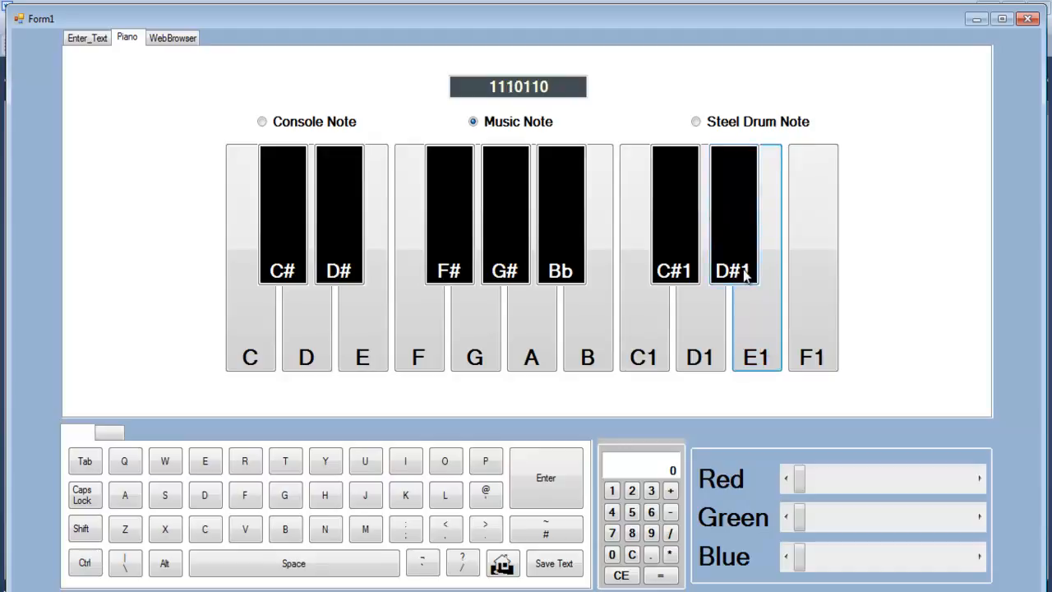
{"action": "left_click", "coordinate": [755, 356]}
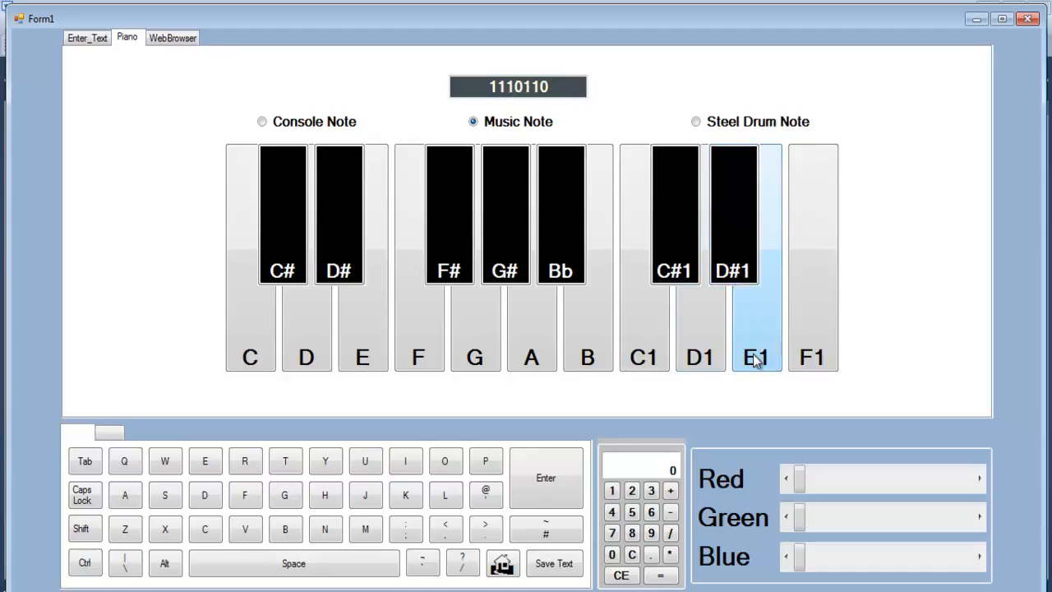
{"action": "left_click", "coordinate": [644, 357]}
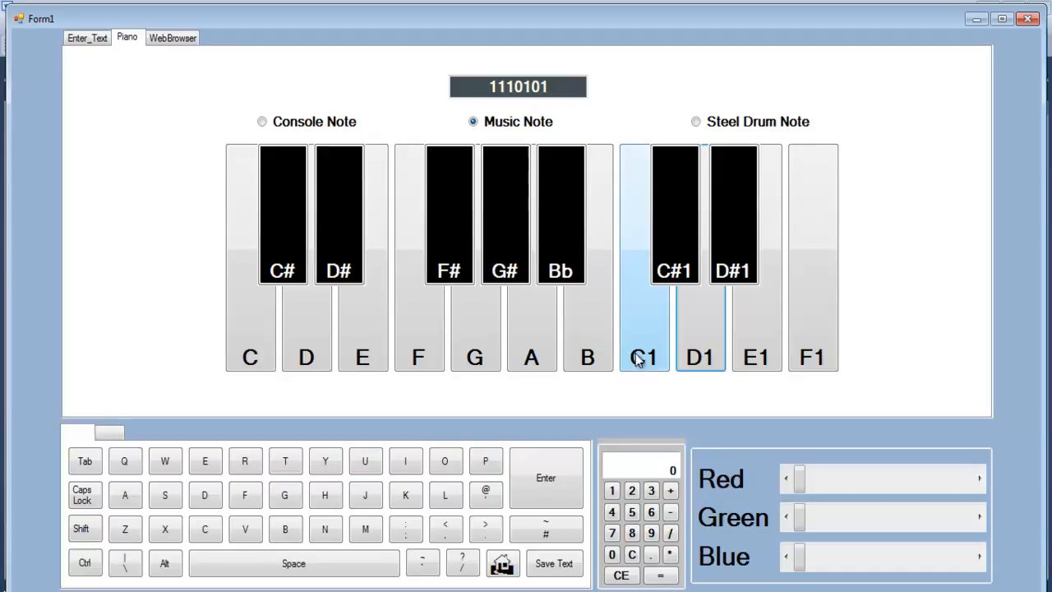
{"action": "left_click", "coordinate": [531, 355]}
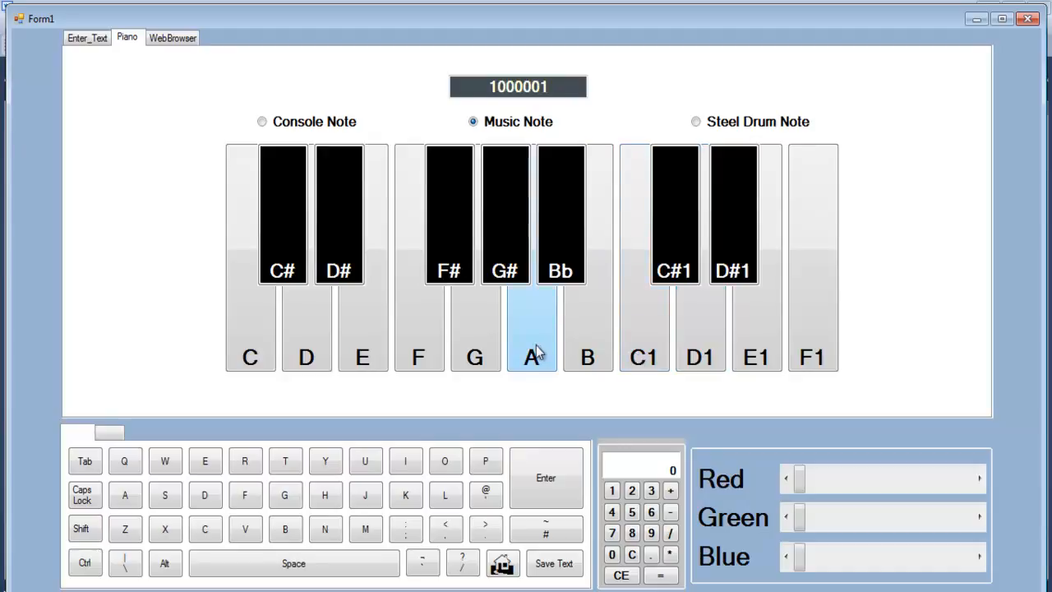
{"action": "left_click", "coordinate": [475, 353]}
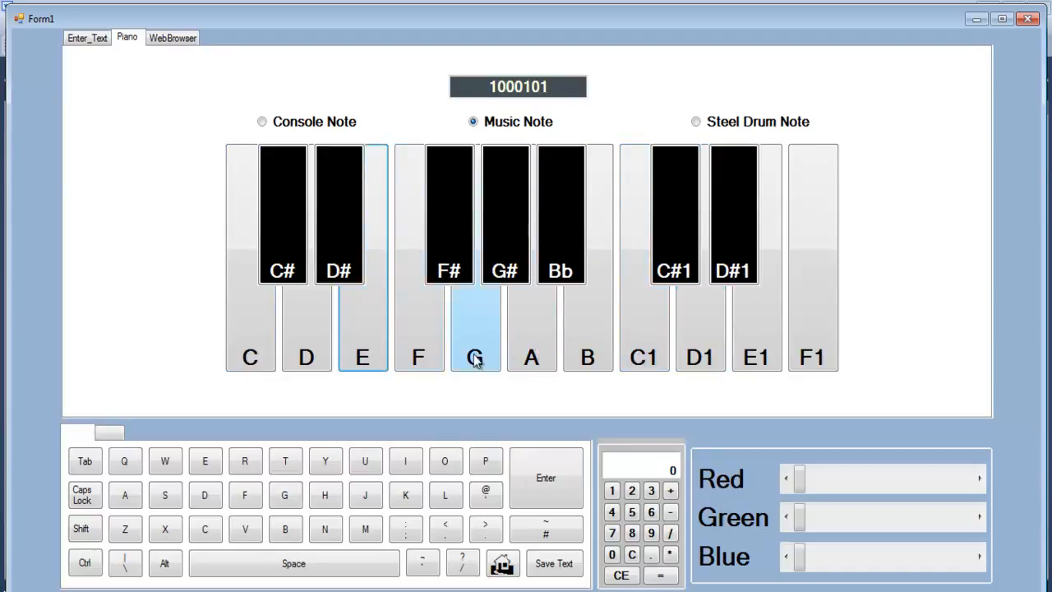
{"action": "left_click", "coordinate": [531, 356]}
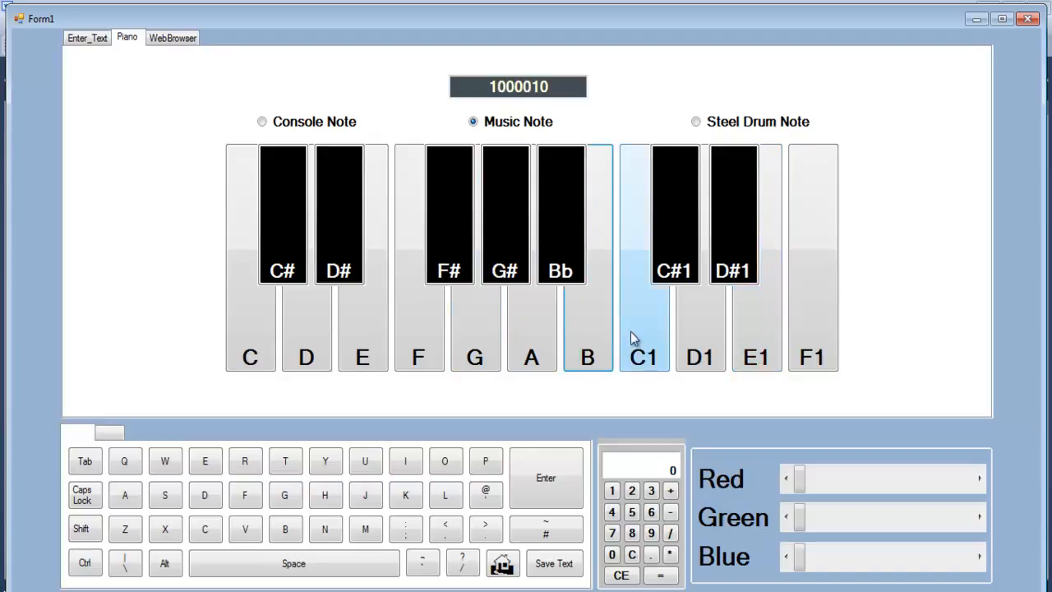
Step: Play the rest of the tune: A, A, B, A, G, low C, A, final A
{"action": "left_click", "coordinate": [531, 357]}
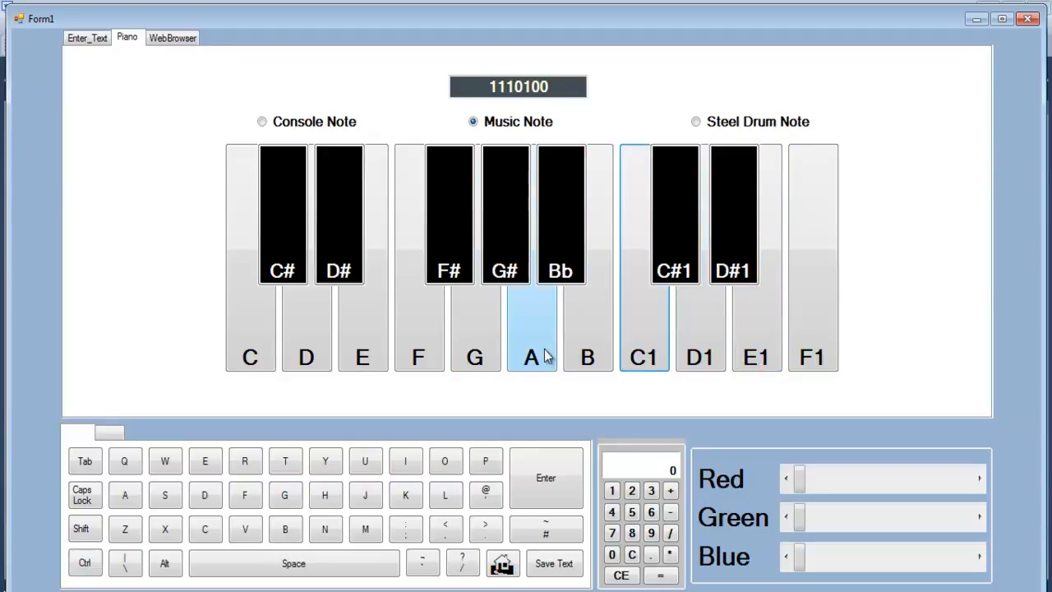
{"action": "left_click", "coordinate": [361, 357]}
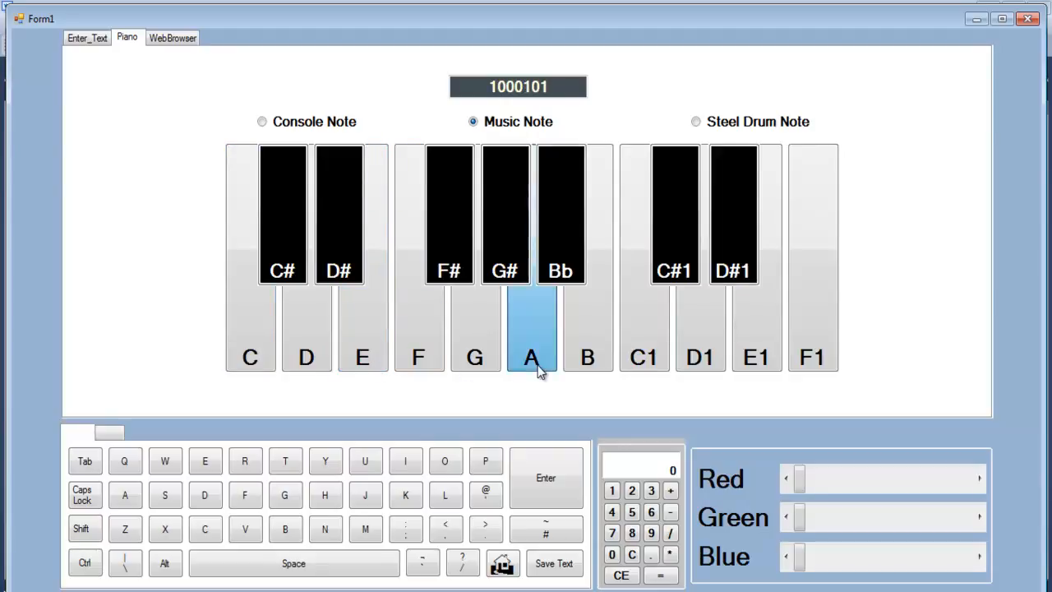
{"action": "left_click", "coordinate": [587, 356]}
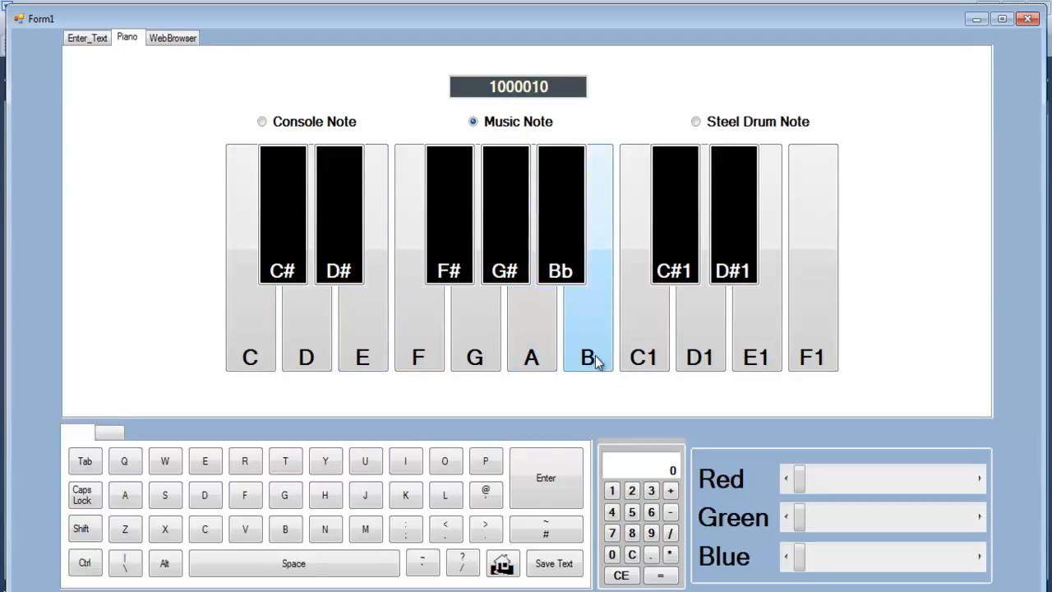
{"action": "left_click", "coordinate": [531, 356]}
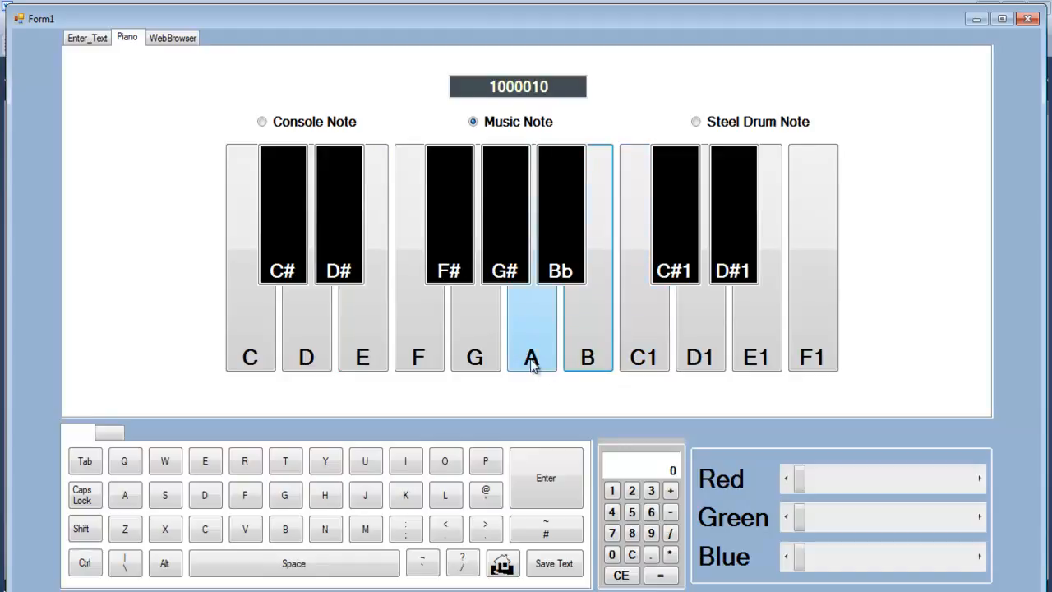
{"action": "left_click", "coordinate": [644, 357]}
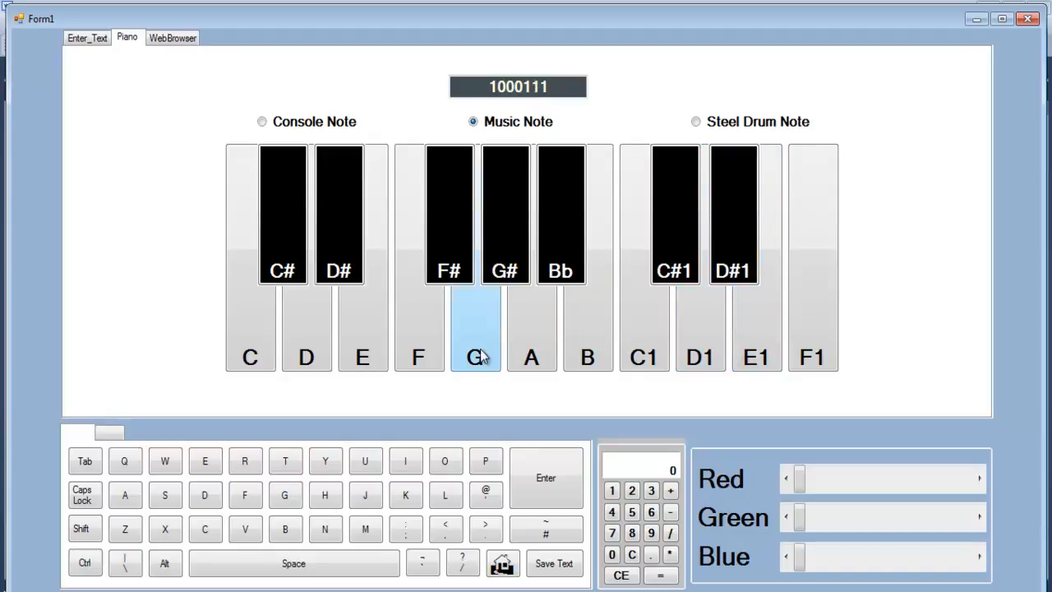
{"action": "left_click", "coordinate": [699, 356]}
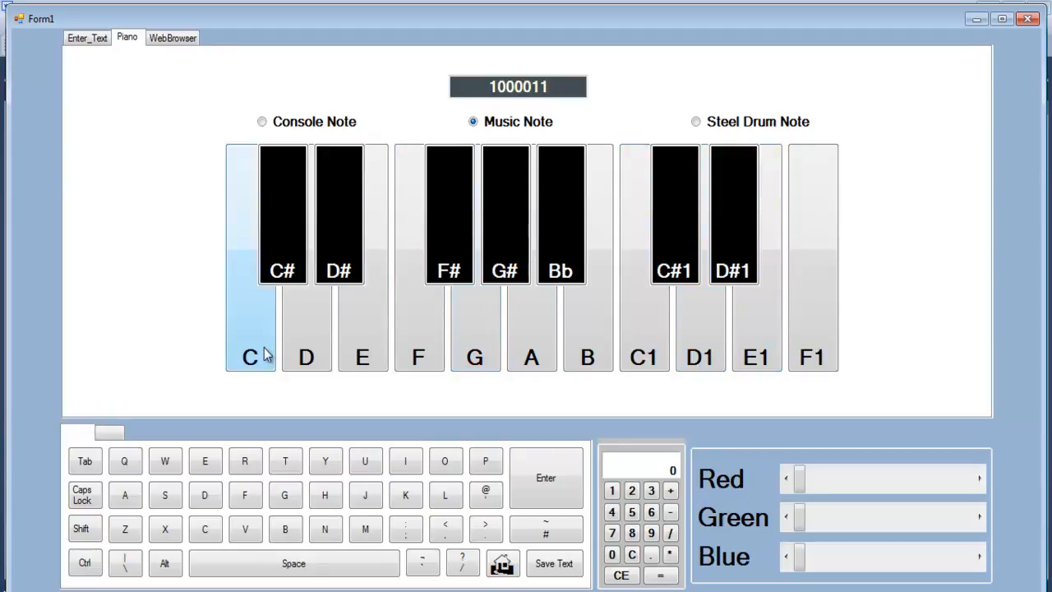
{"action": "left_click", "coordinate": [531, 357]}
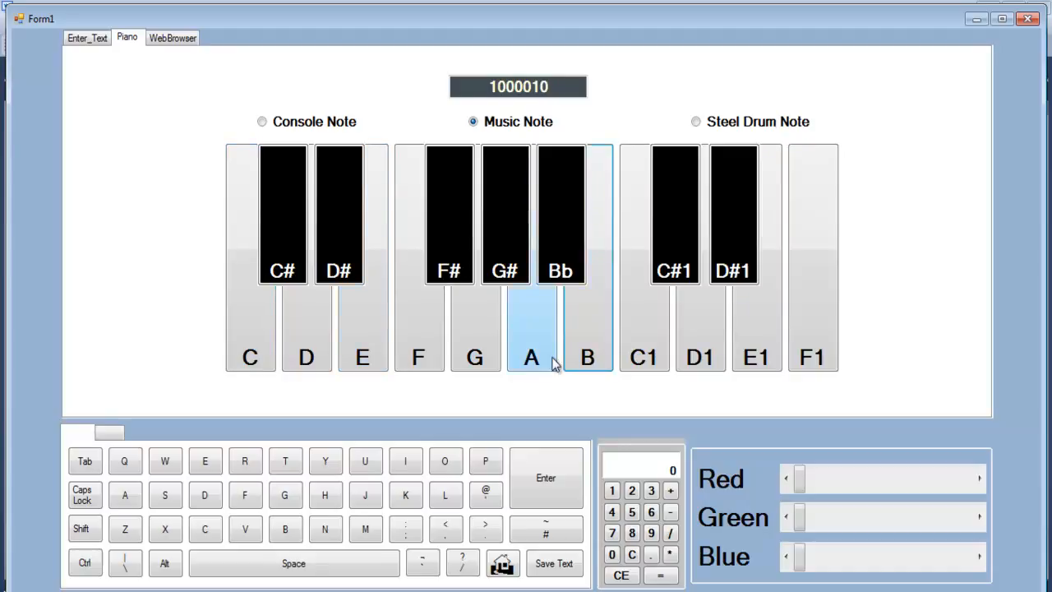
{"action": "left_click", "coordinate": [531, 337]}
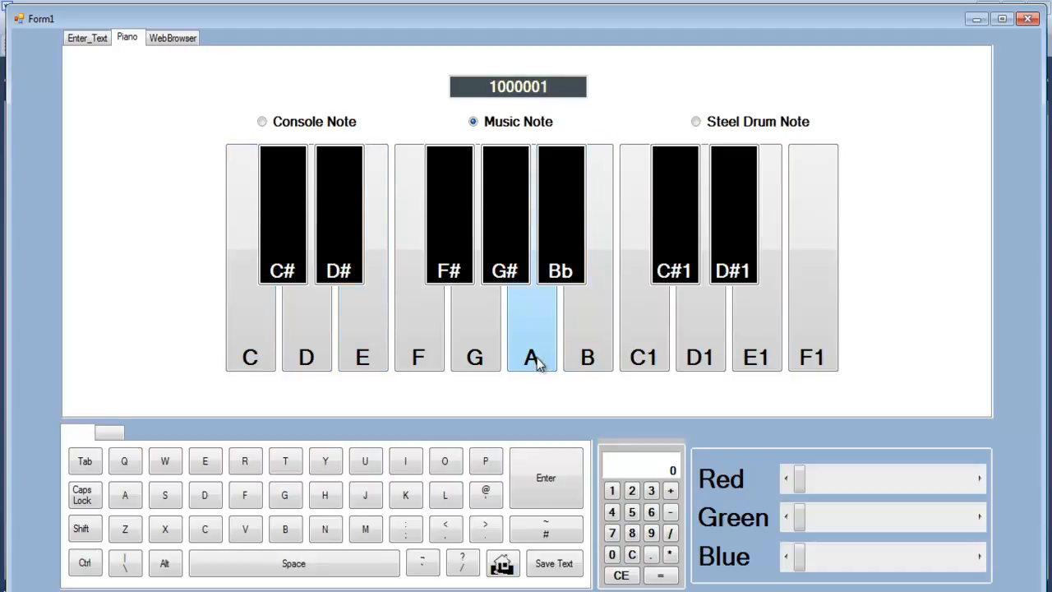